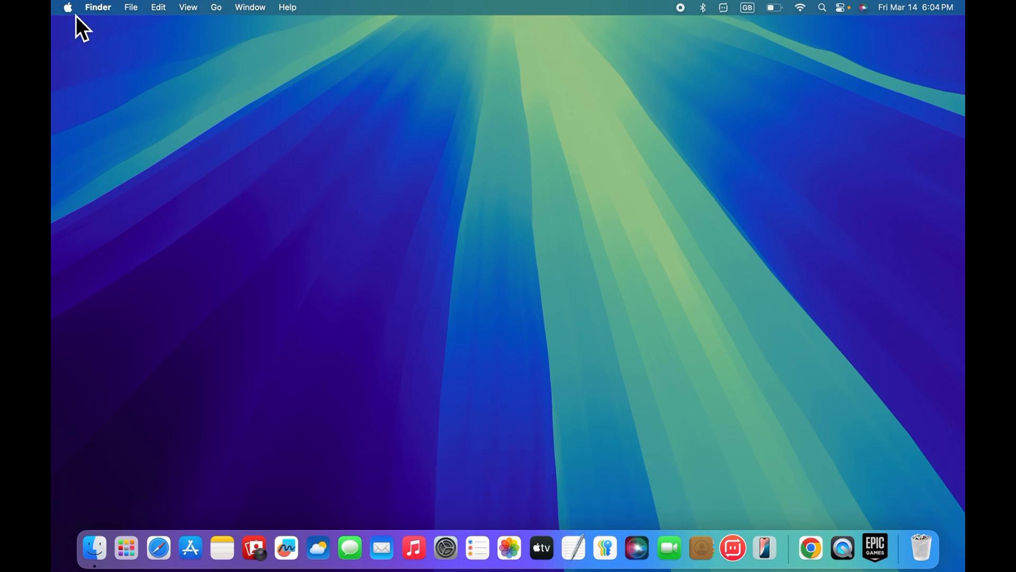
# Launch System Settings from the Apple menu and go to the Keyboard page
pyautogui.click(68, 7)
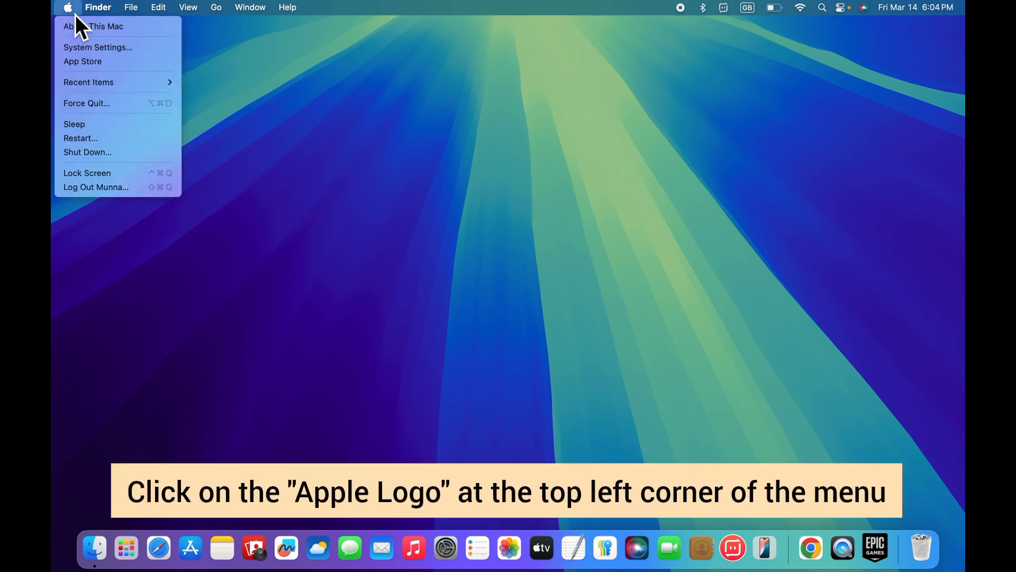
pyautogui.moveTo(116, 46)
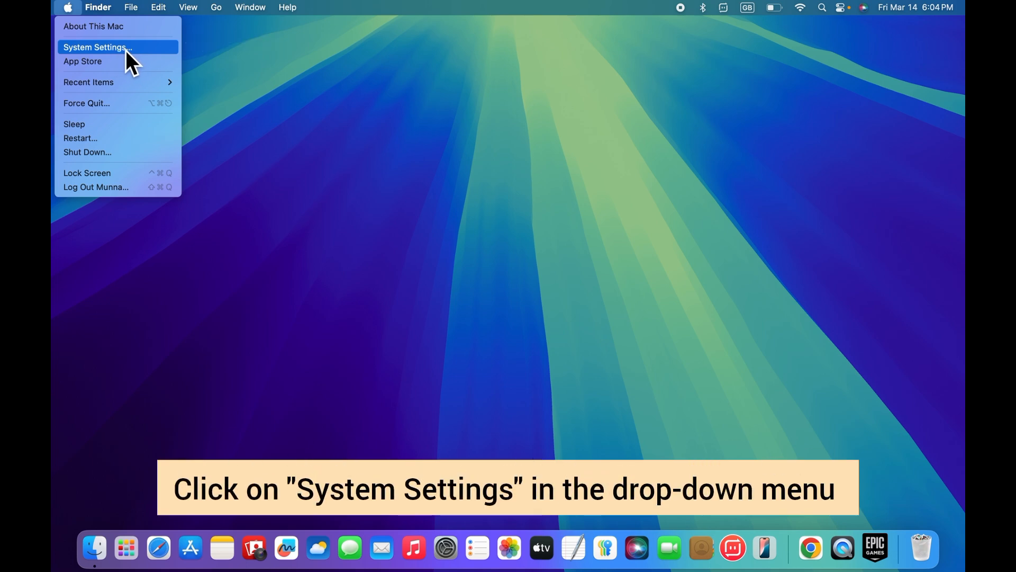
pyautogui.click(96, 47)
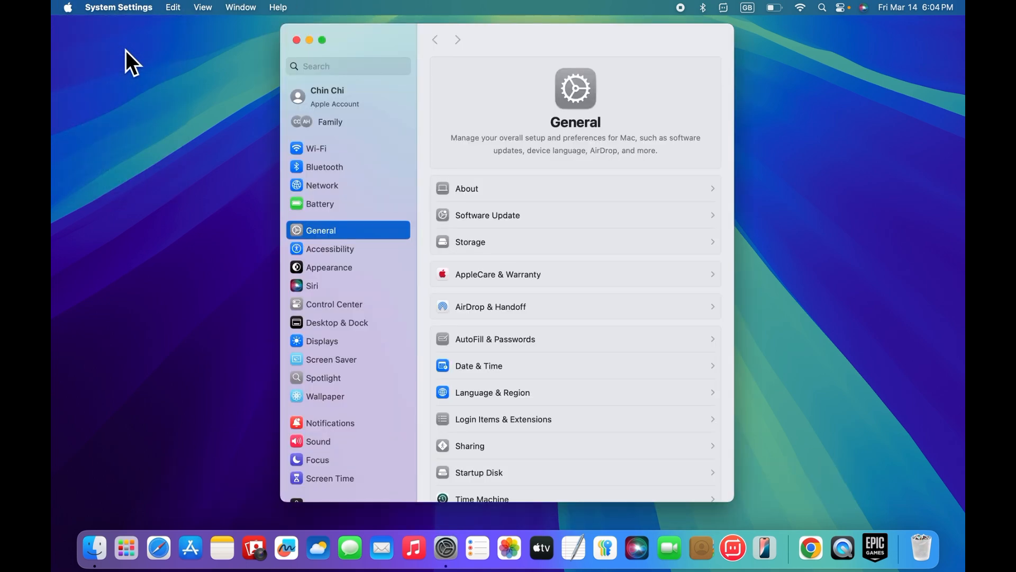
pyautogui.moveTo(353, 285)
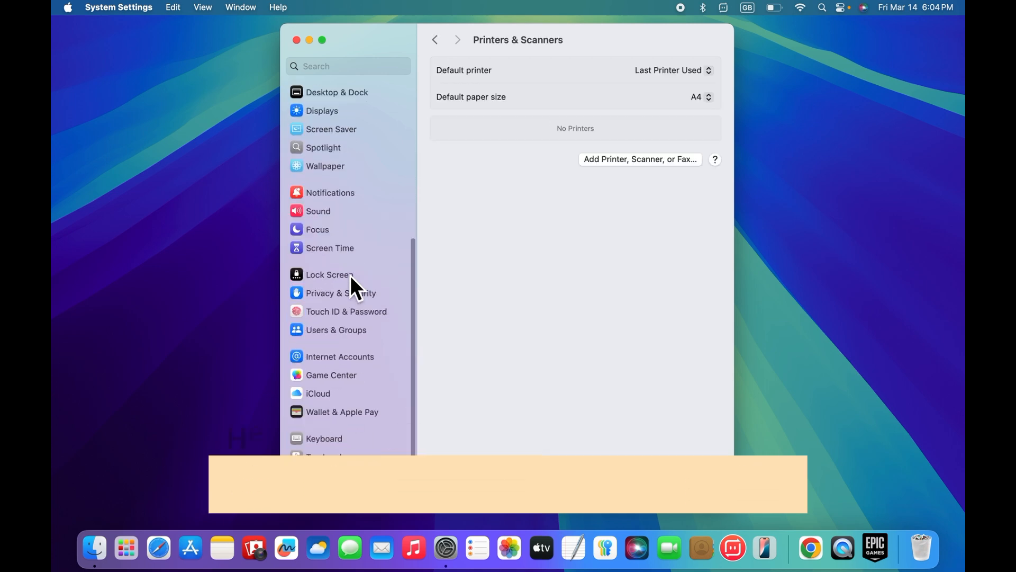
pyautogui.click(323, 439)
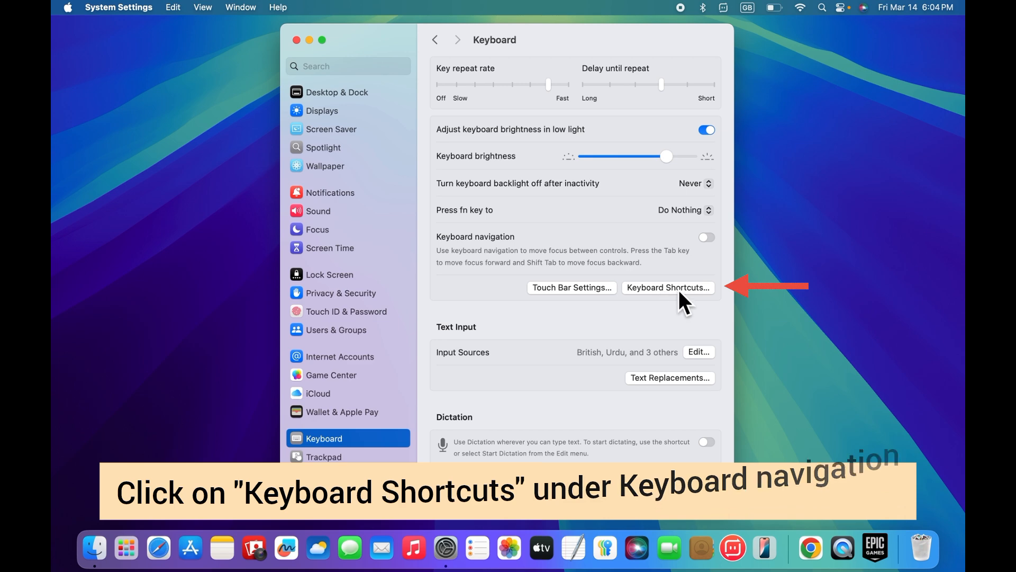
# Review Modifier Keys under Keyboard Shortcuts for Apple Internal Keyboard / Trackpad
pyautogui.click(668, 287)
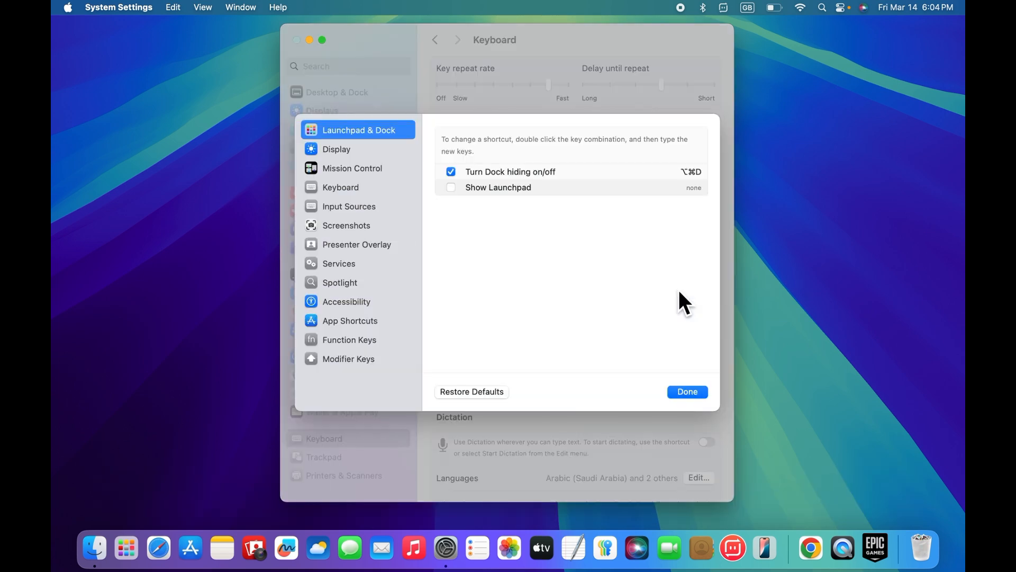
pyautogui.moveTo(440, 372)
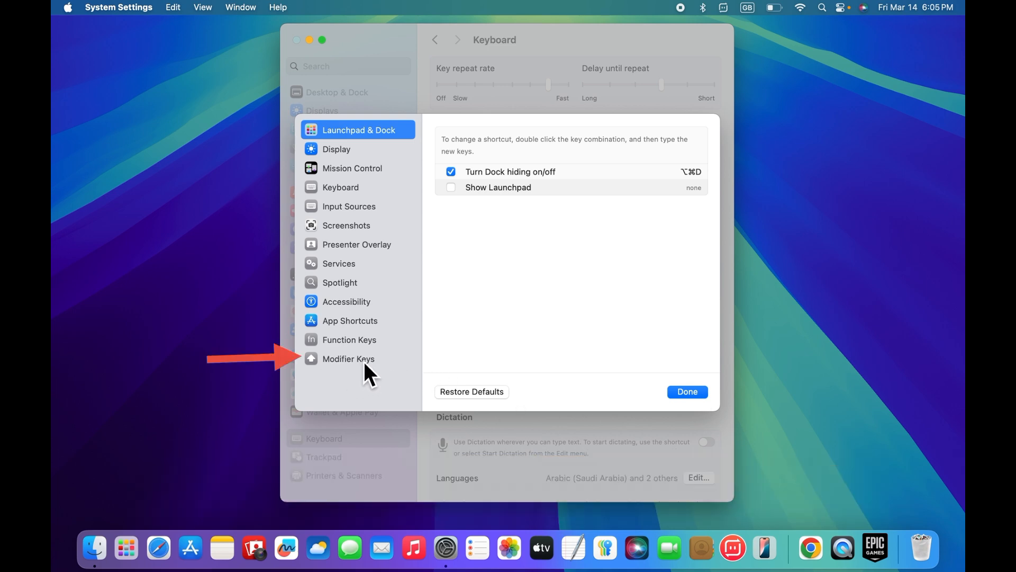
pyautogui.moveTo(363, 375)
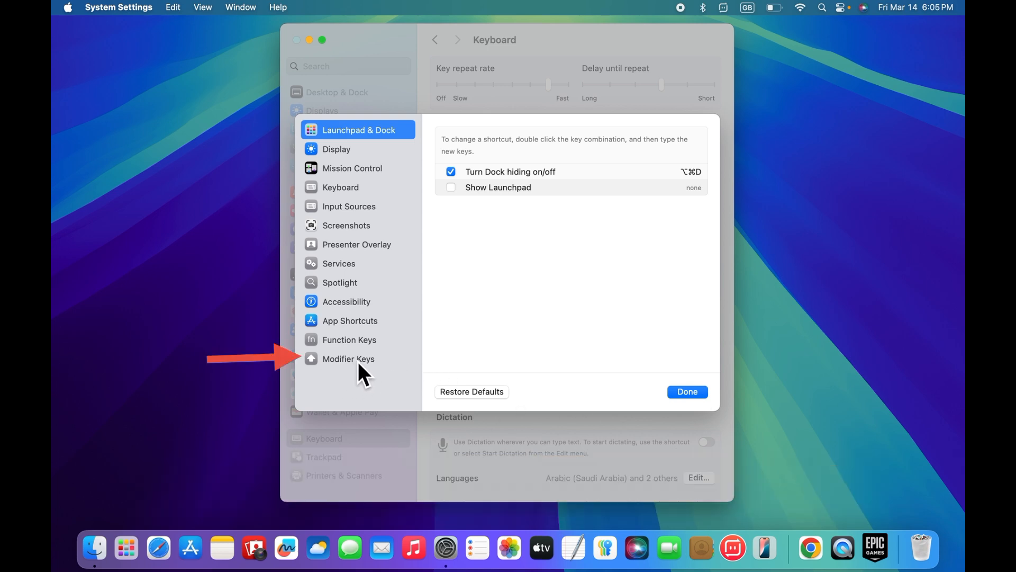
pyautogui.click(348, 359)
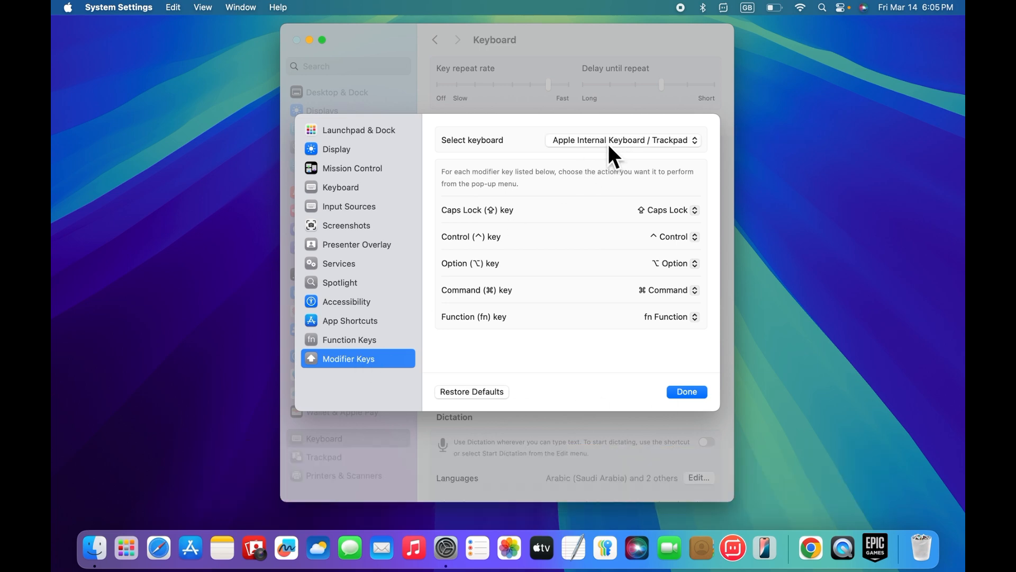
pyautogui.click(621, 140)
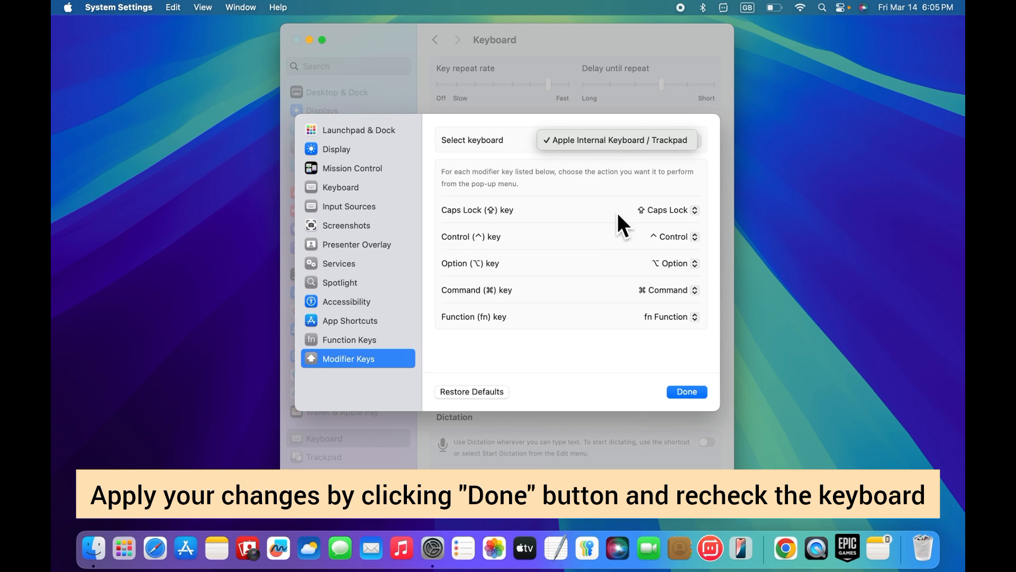
pyautogui.click(686, 392)
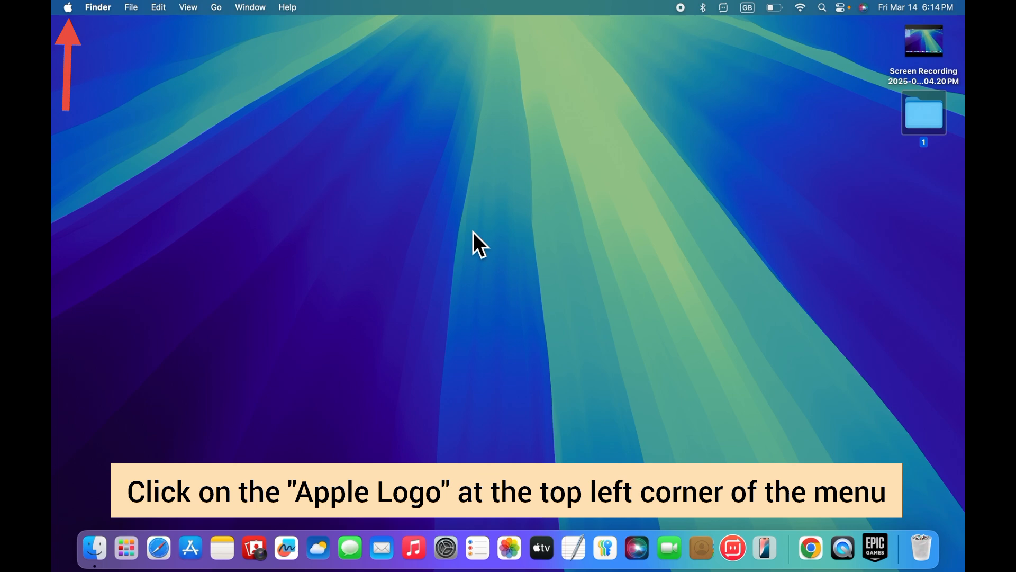
pyautogui.moveTo(79, 29)
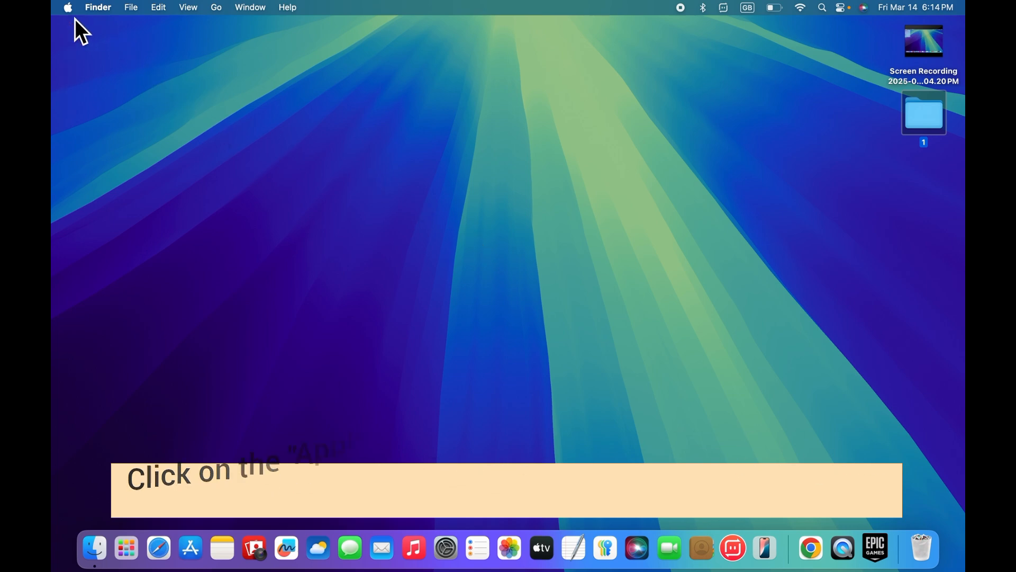
# Reopen System Settings from the Apple menu and navigate the sidebar toward Trackpad
pyautogui.click(67, 8)
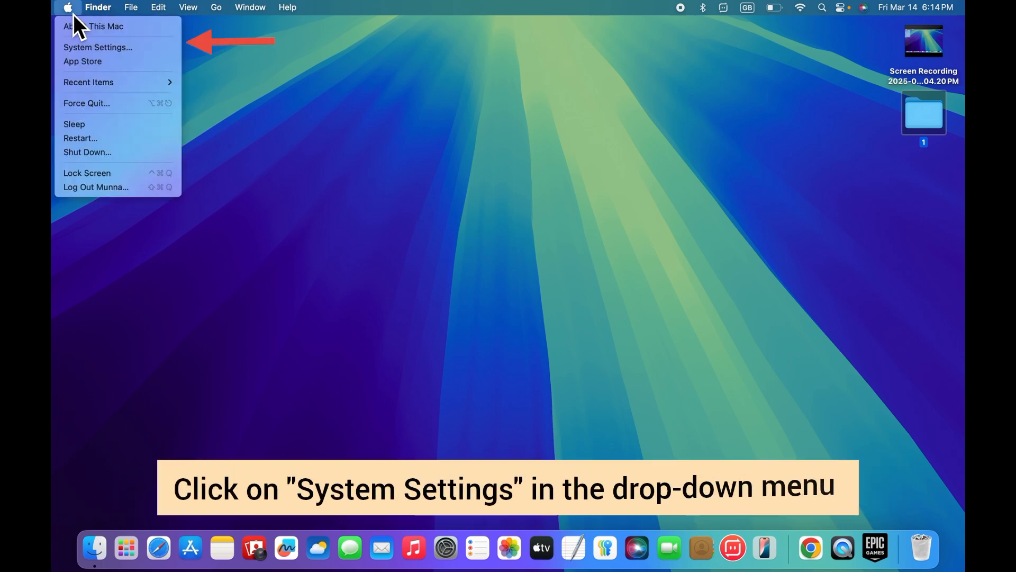
pyautogui.moveTo(98, 47)
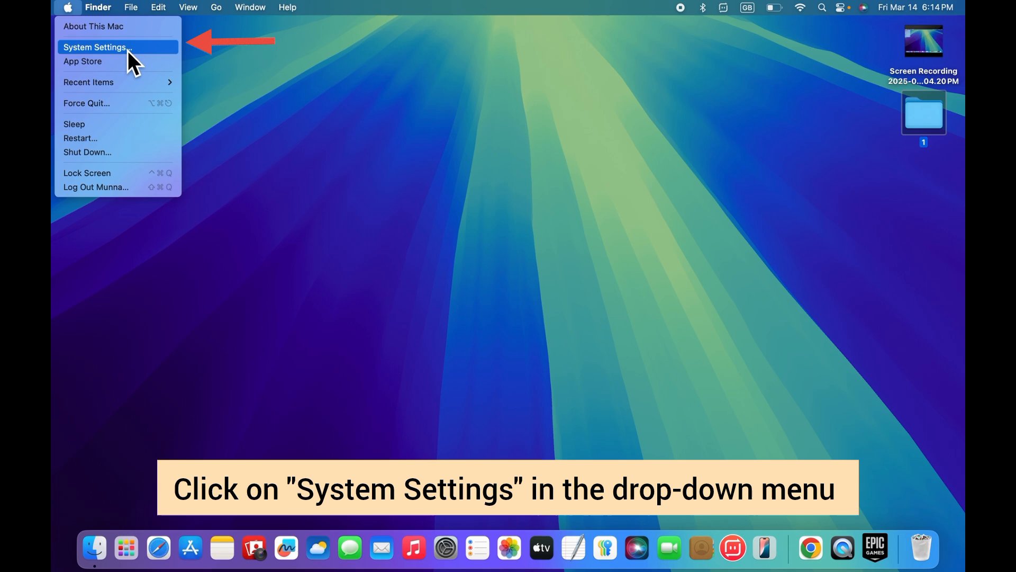
pyautogui.click(96, 47)
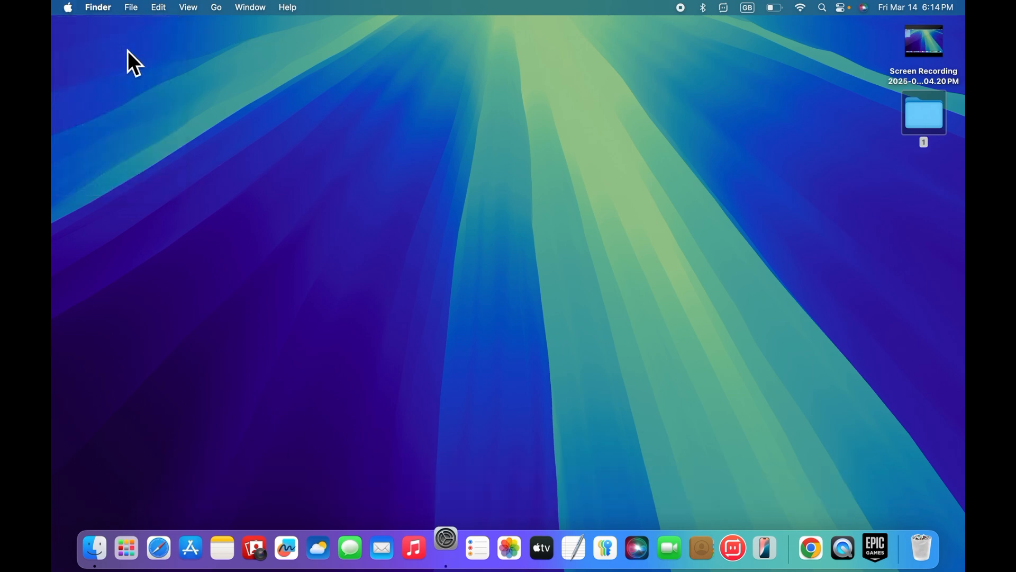
pyautogui.click(446, 547)
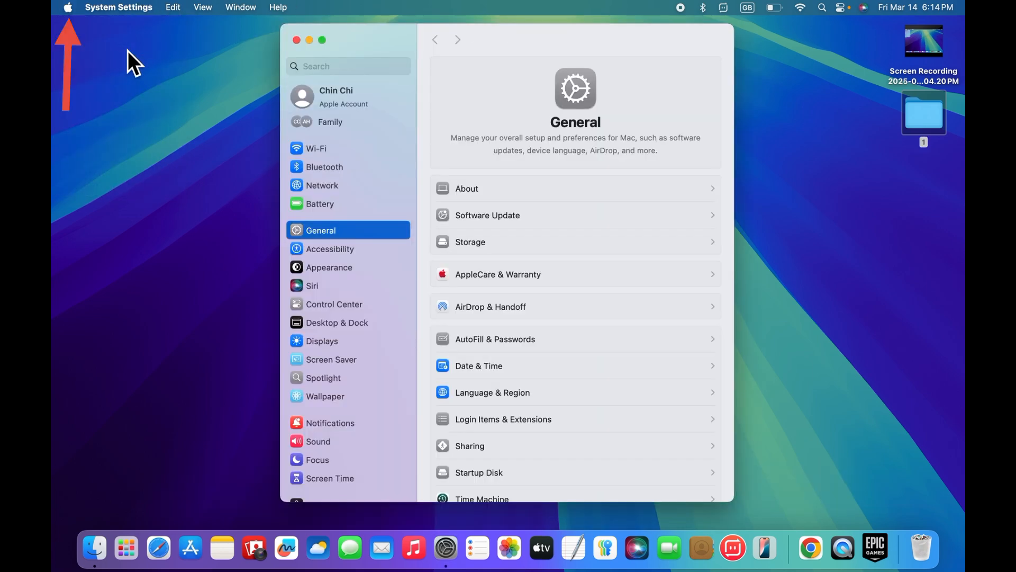
pyautogui.click(330, 248)
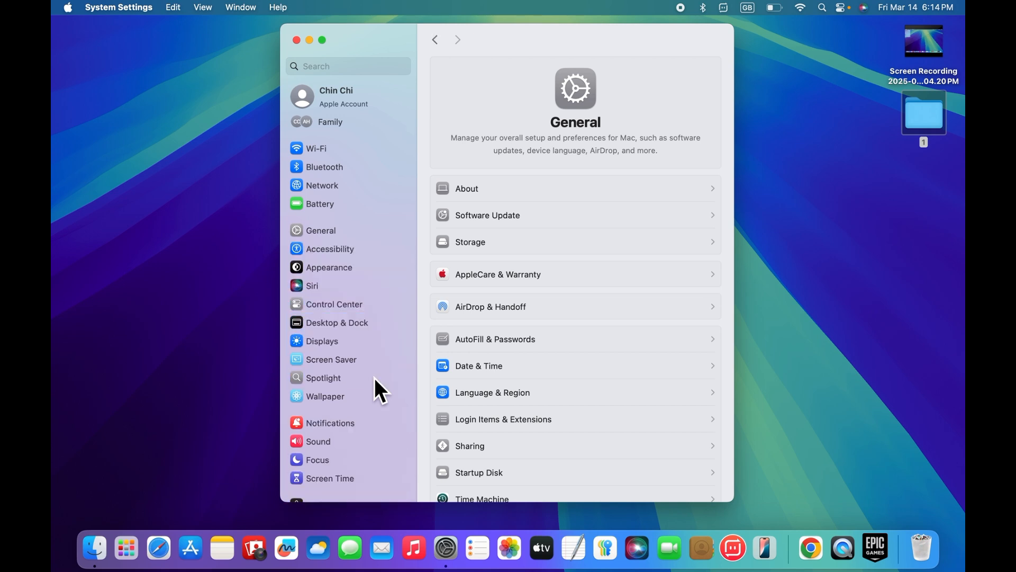
pyautogui.click(343, 462)
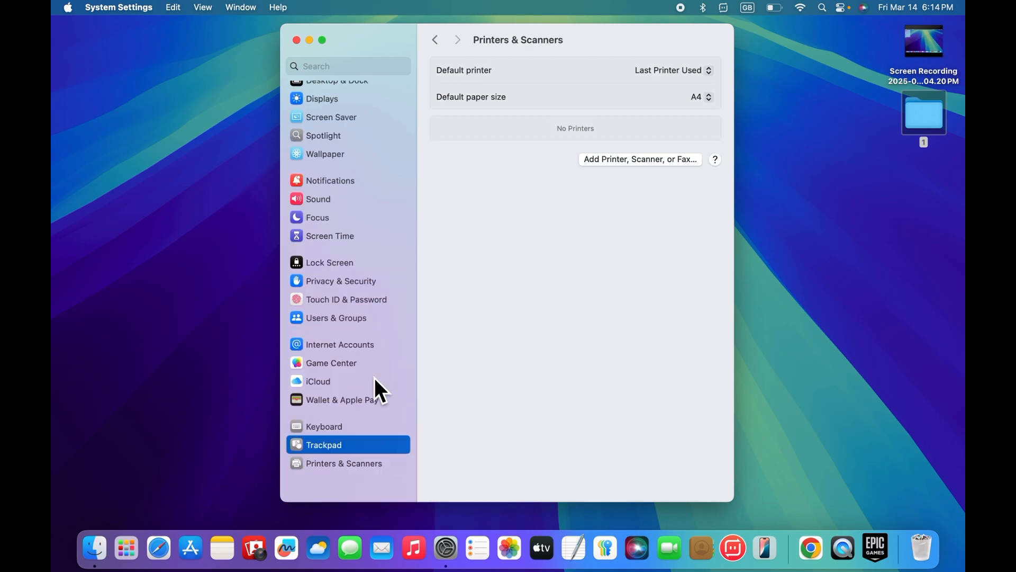
# Turn off Force Click and haptic feedback in Trackpad's Point & Click settings
pyautogui.click(324, 445)
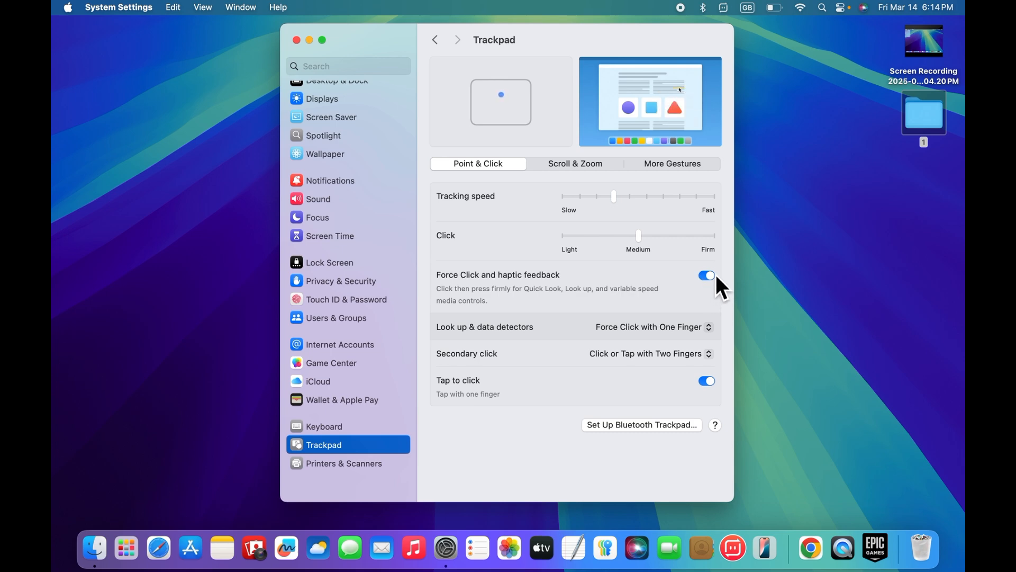
pyautogui.click(706, 275)
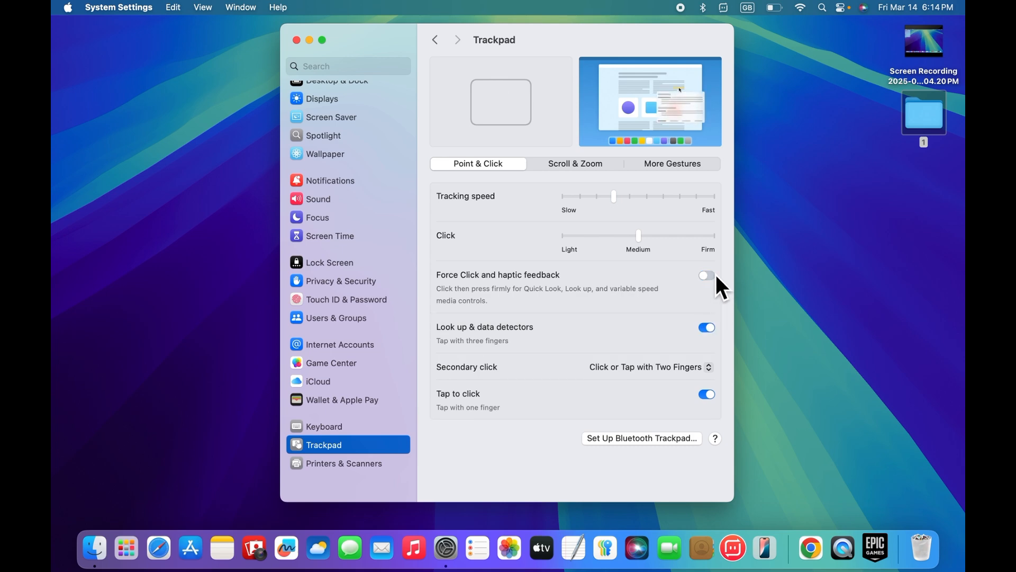
pyautogui.click(706, 275)
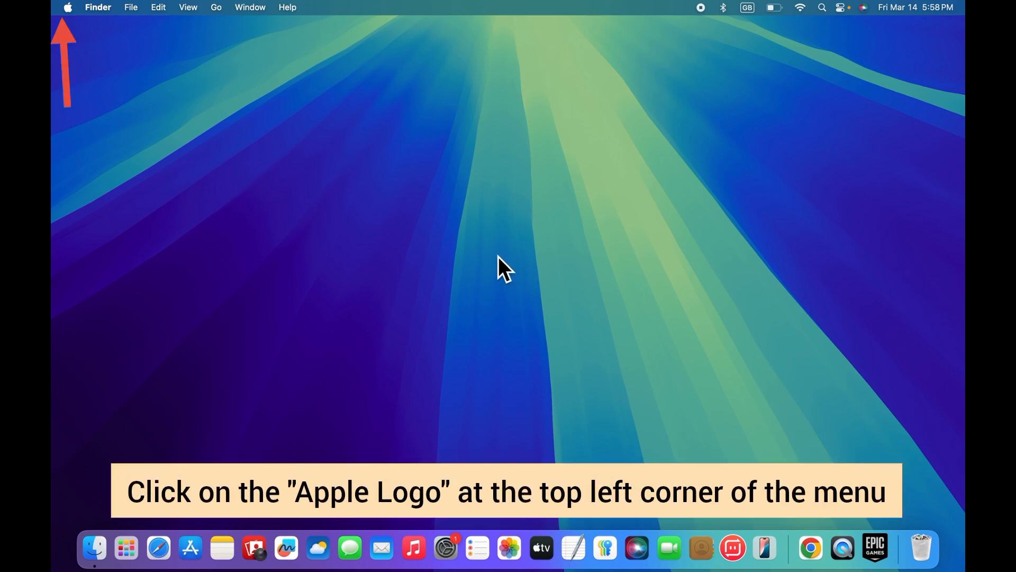
pyautogui.moveTo(74, 28)
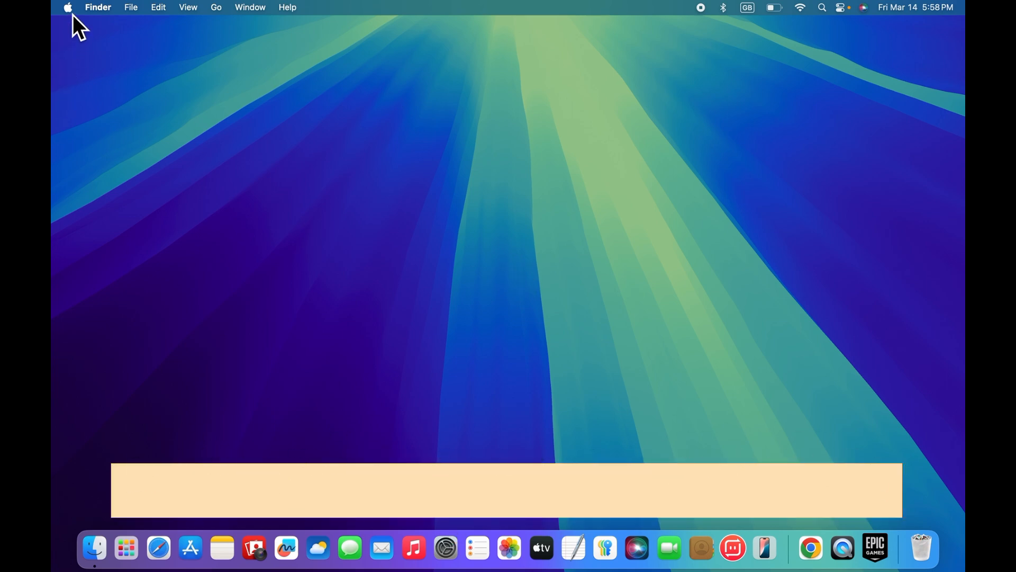
# Reopen System Settings and go to the Accessibility page
pyautogui.click(67, 8)
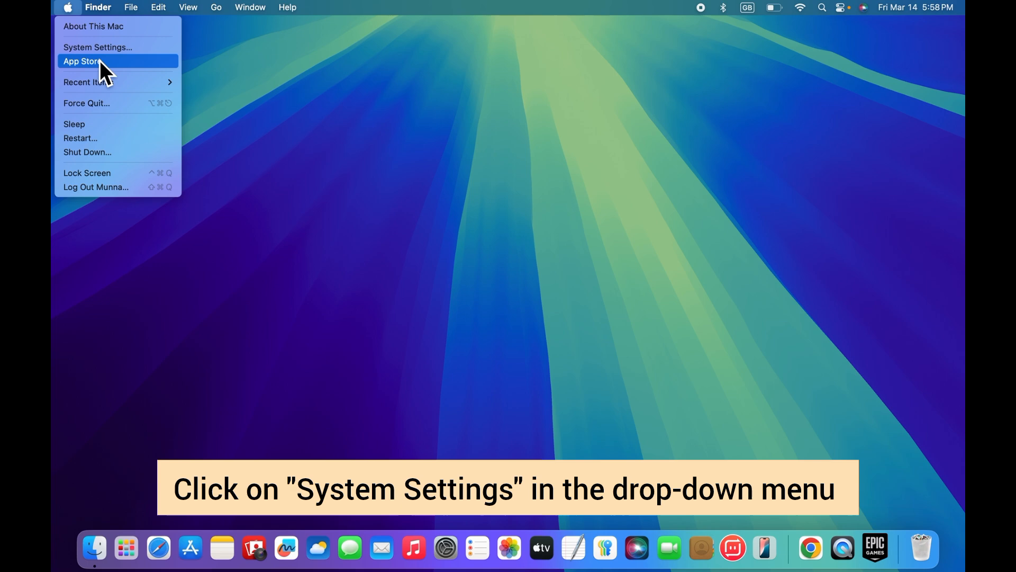
pyautogui.moveTo(101, 51)
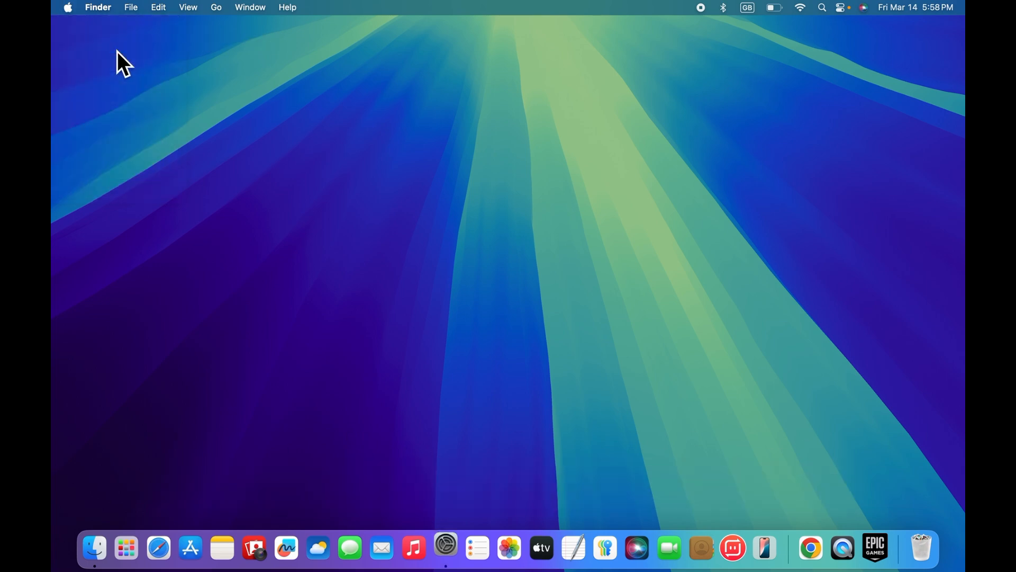
pyautogui.click(446, 547)
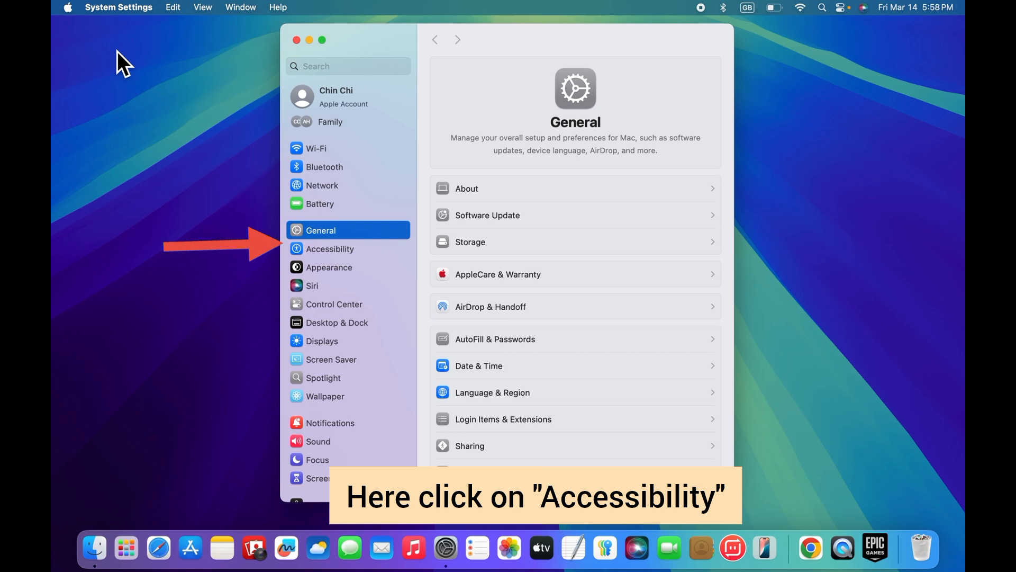
pyautogui.moveTo(339, 263)
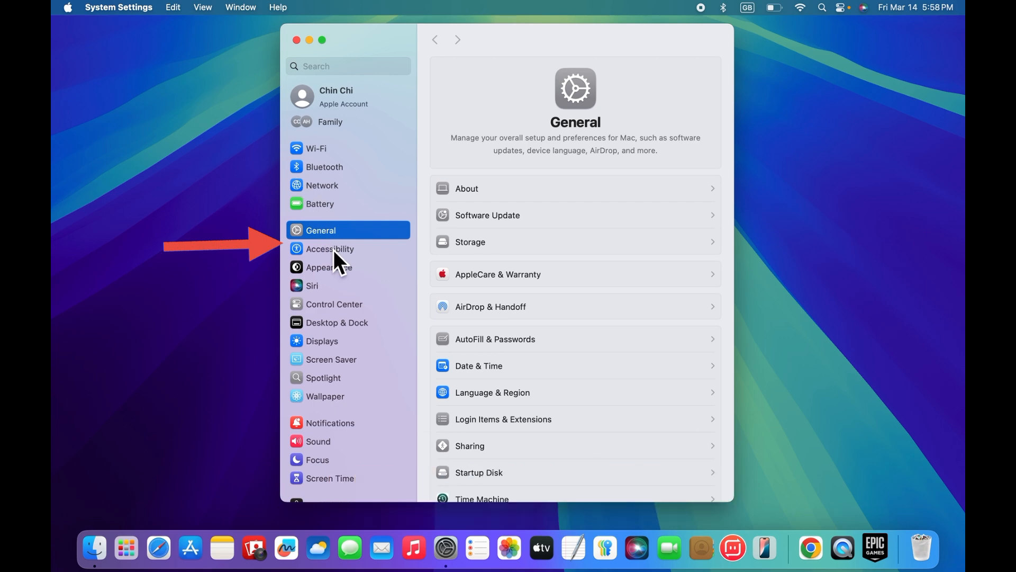
pyautogui.click(330, 248)
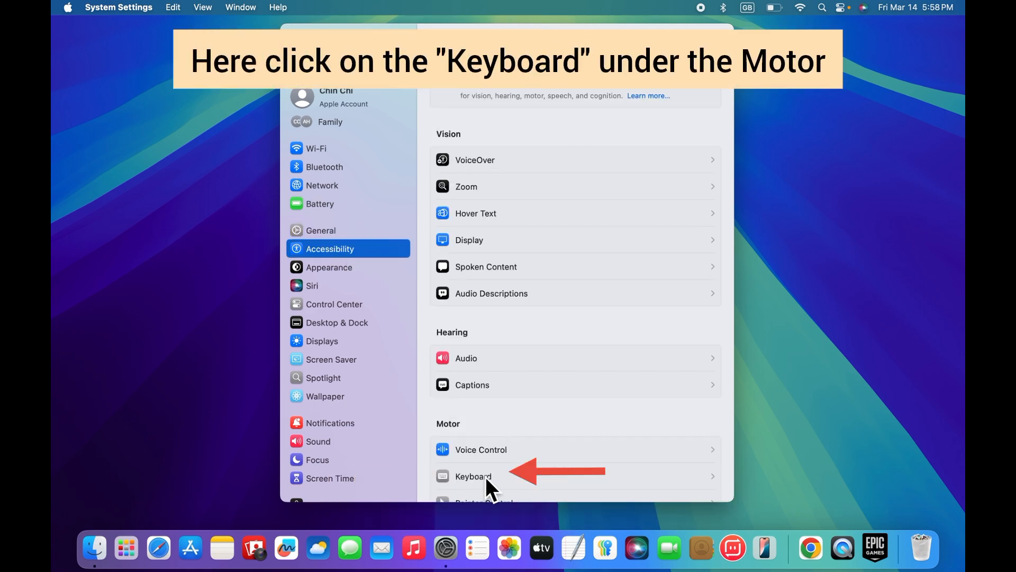
# Check the Sticky Keys and Slow Keys toggles on Accessibility's Keyboard page
pyautogui.click(474, 475)
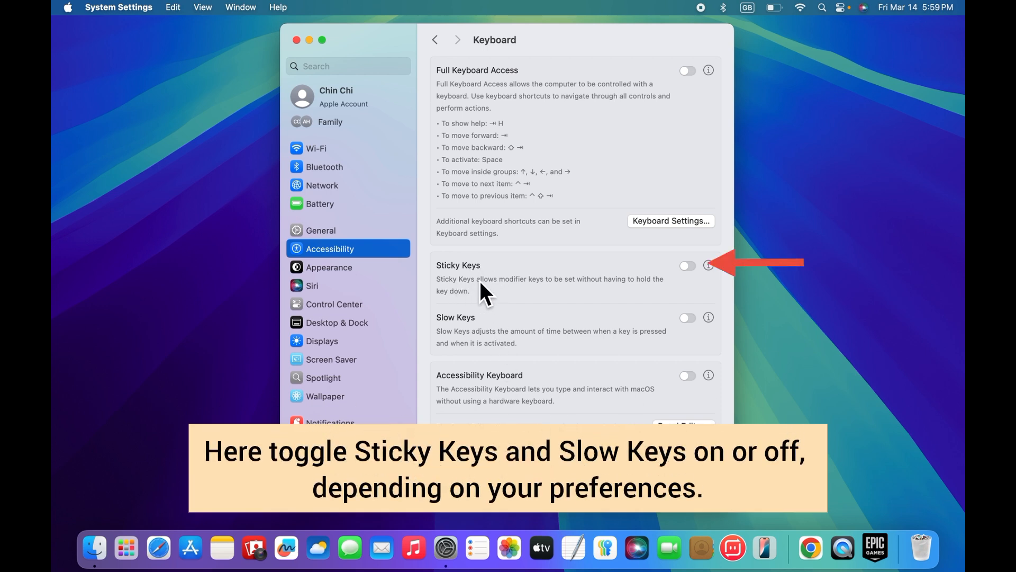
pyautogui.moveTo(697, 284)
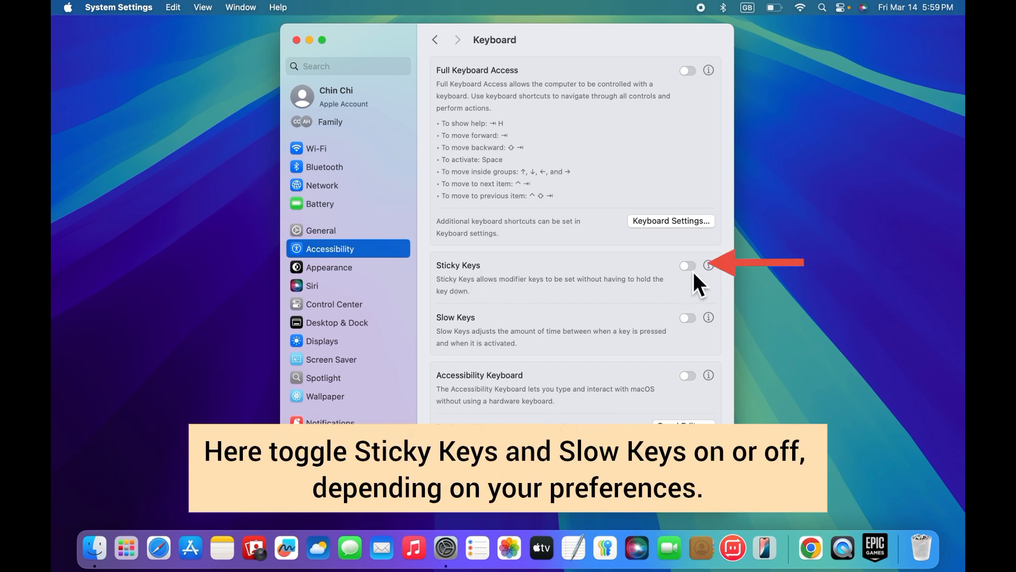
pyautogui.click(686, 265)
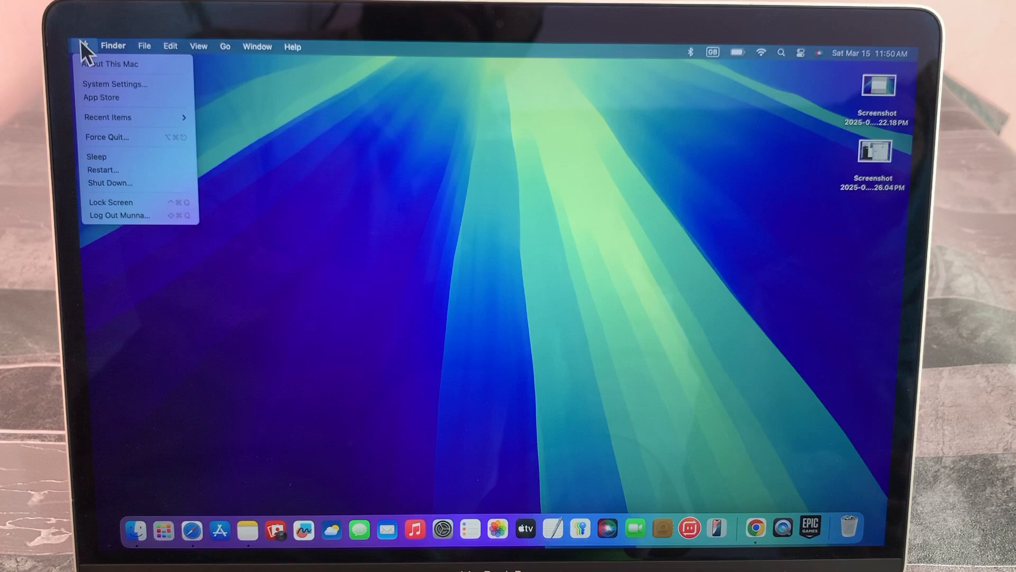
# Shut down the Mac from the Apple menu and confirm the shutdown
pyautogui.click(109, 183)
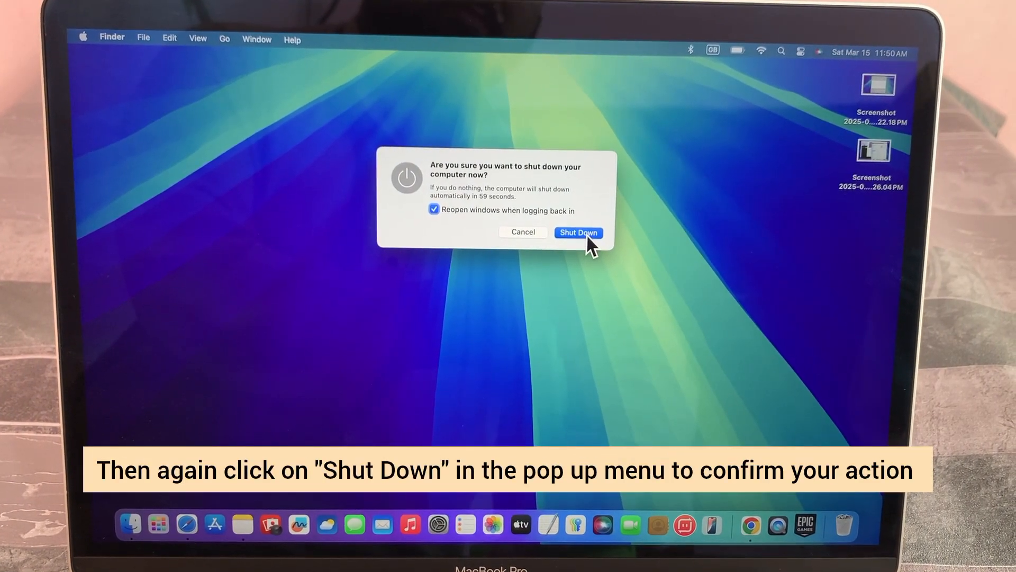
pyautogui.click(578, 232)
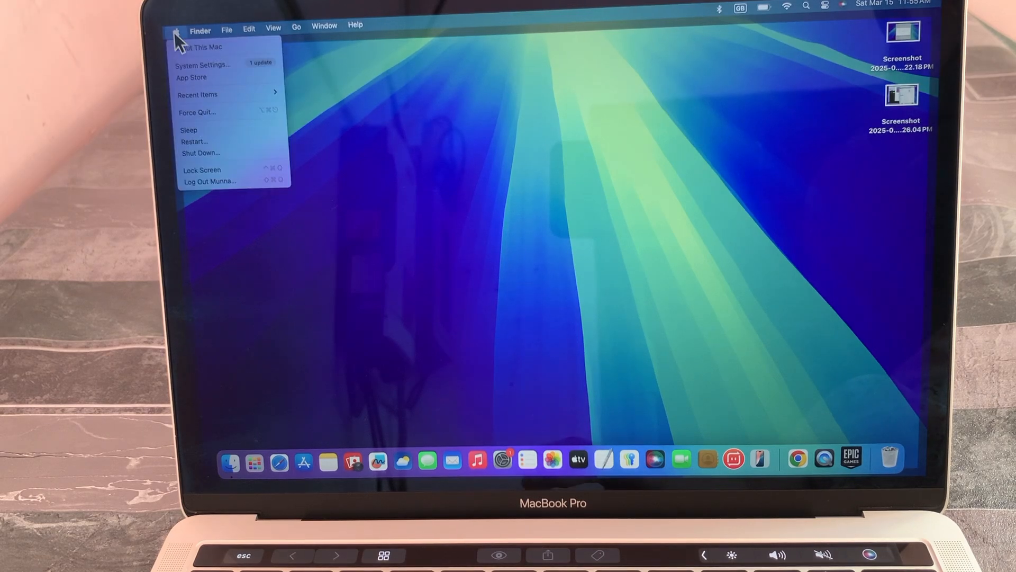
pyautogui.moveTo(233, 169)
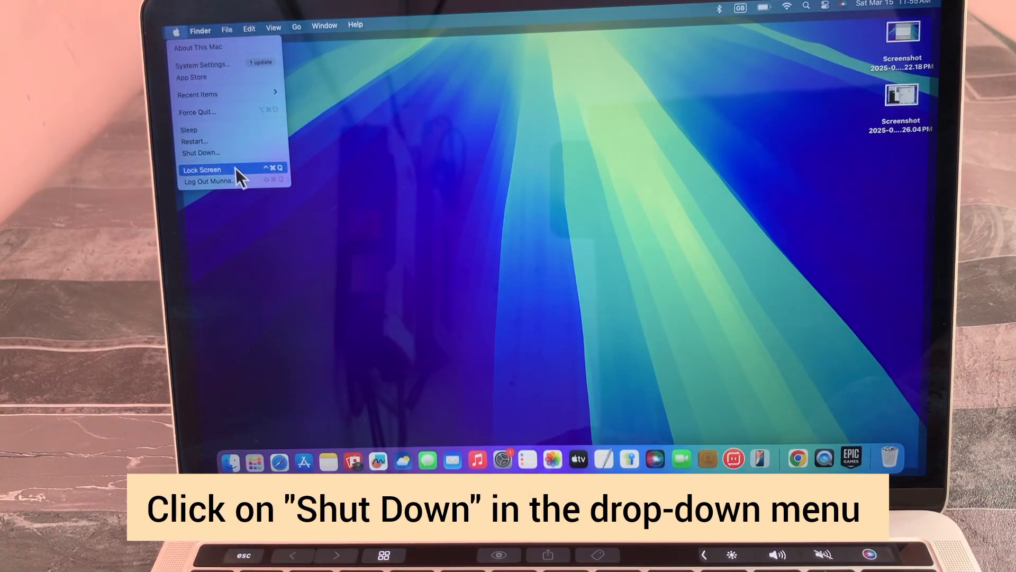
pyautogui.moveTo(223, 153)
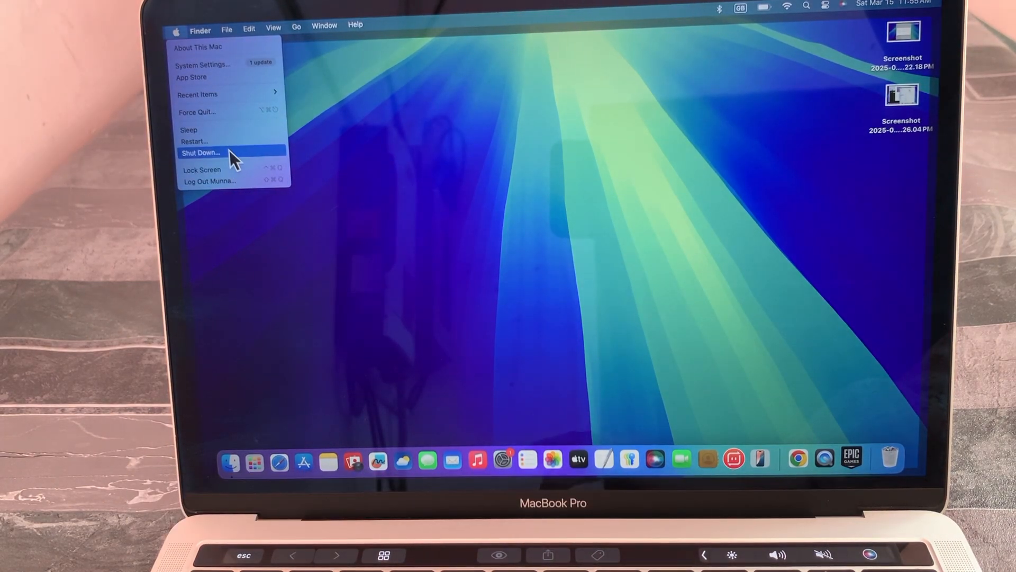
# Request a second shutdown from the Apple menu and confirm it
pyautogui.click(201, 152)
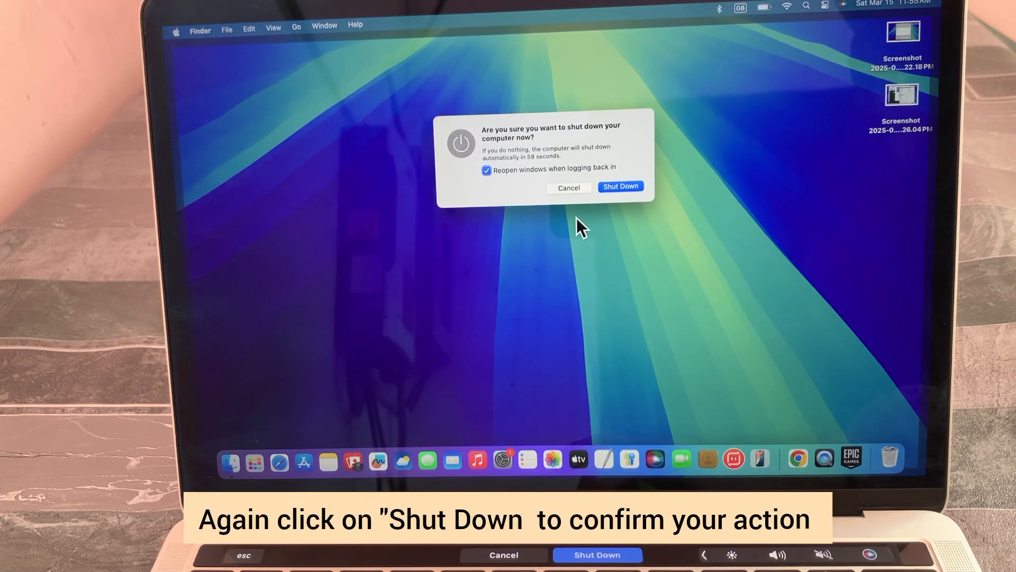
pyautogui.click(620, 186)
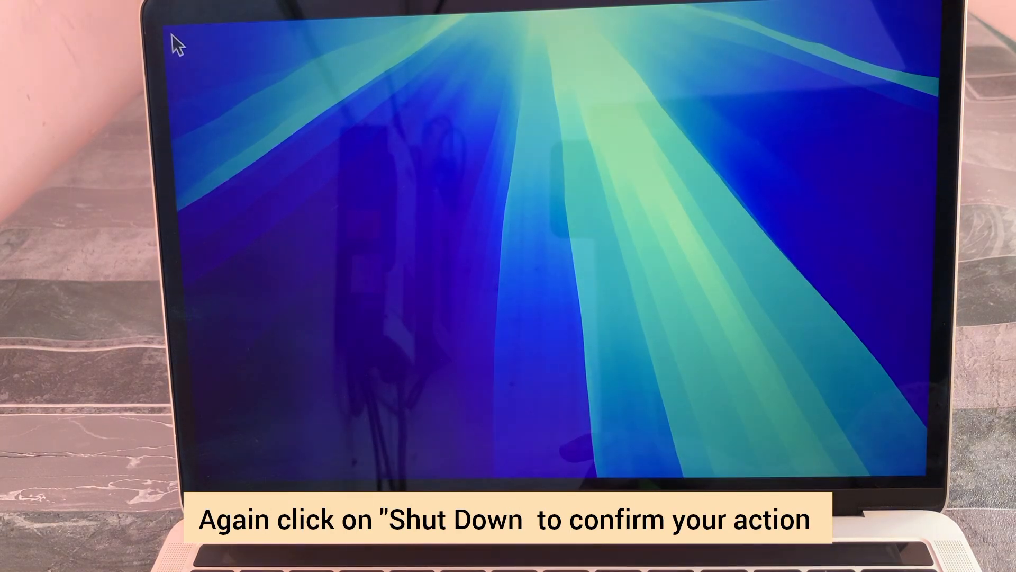